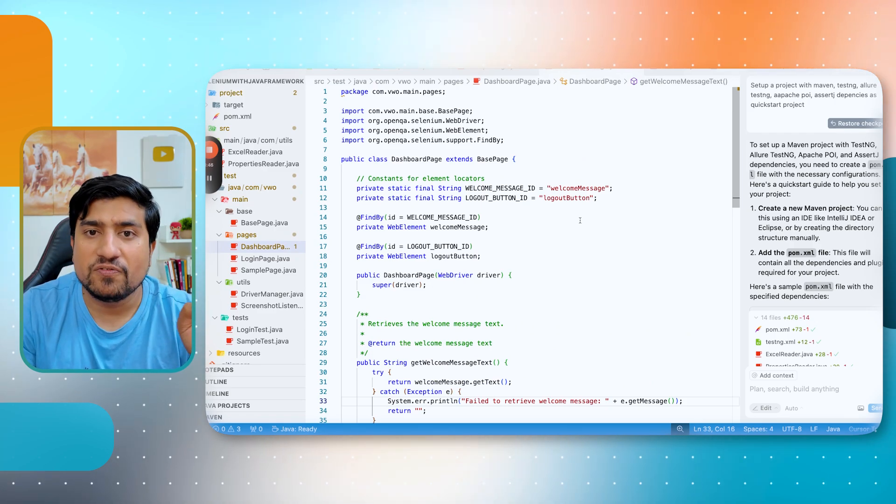
Scroll through the chat's DashboardPage optimisation suggestions with welcome-message and logout methods.
scroll(down, 3)
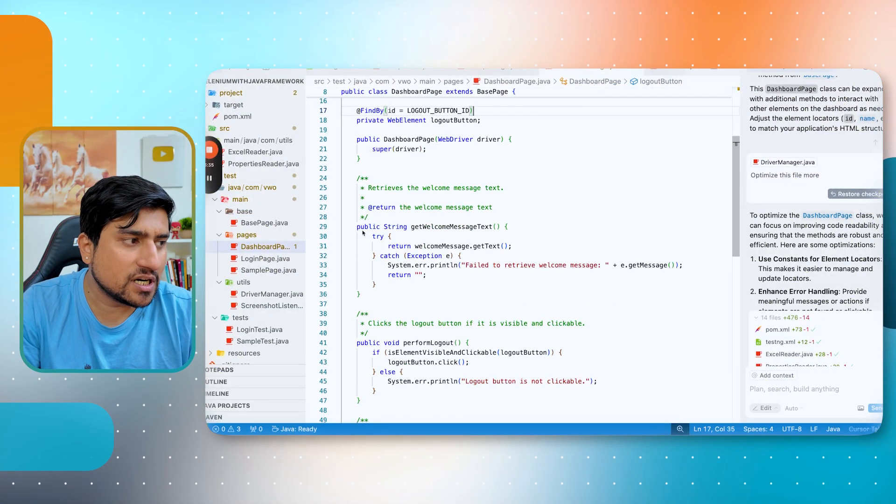
Select the getWelcomeMessageText lines 29–36 and ask Cursor to explain them.
drag(357, 227, 357, 295)
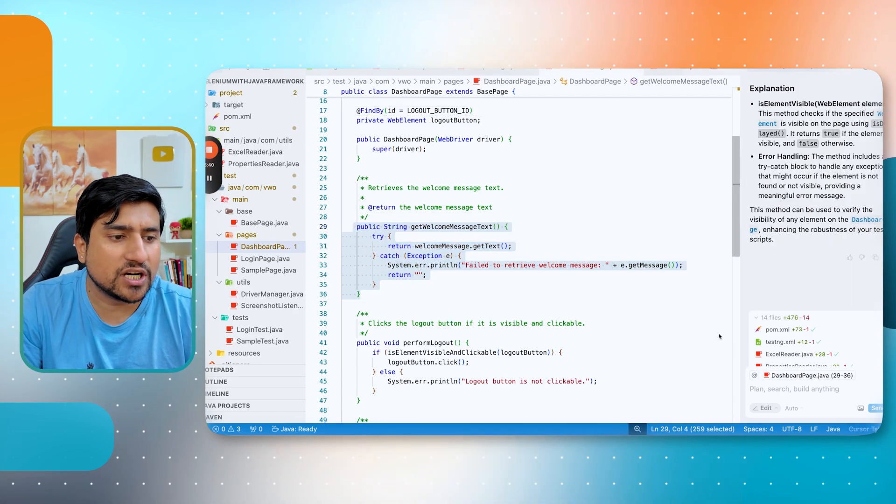
text(Expla)
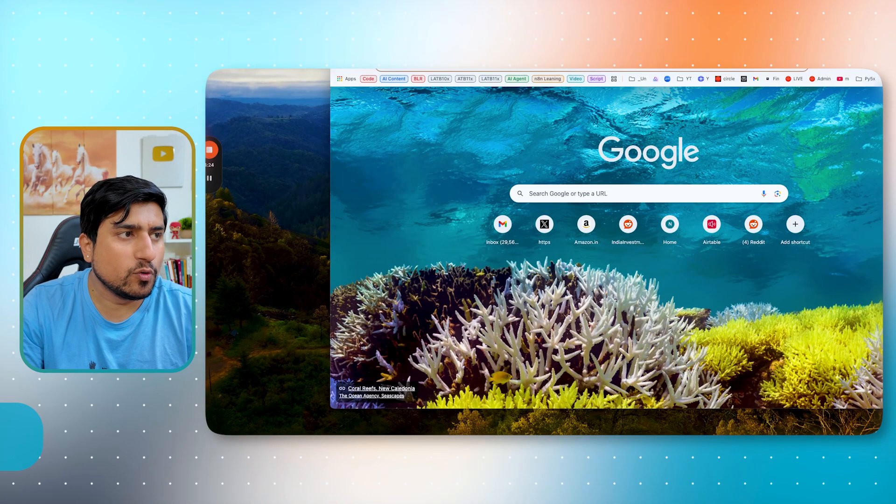
Search for cursor ai, visit cursor.com, and view All Downloads for version 0.47.
text(curl)
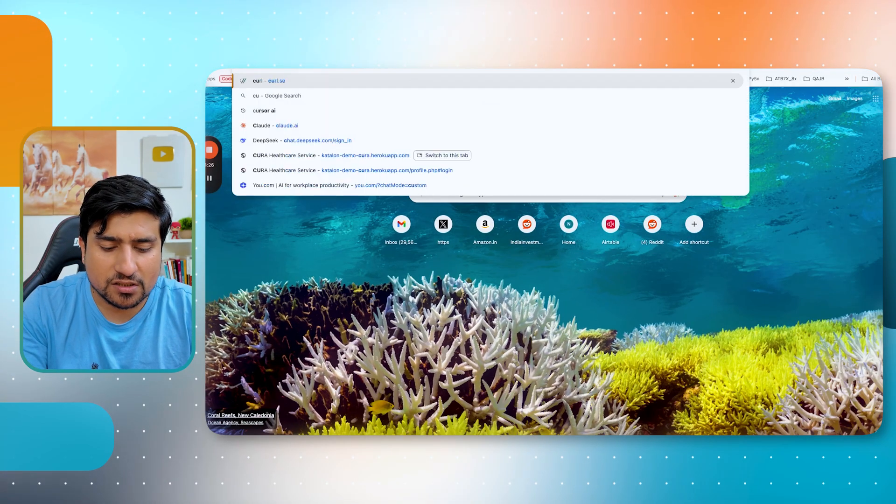
click(264, 110)
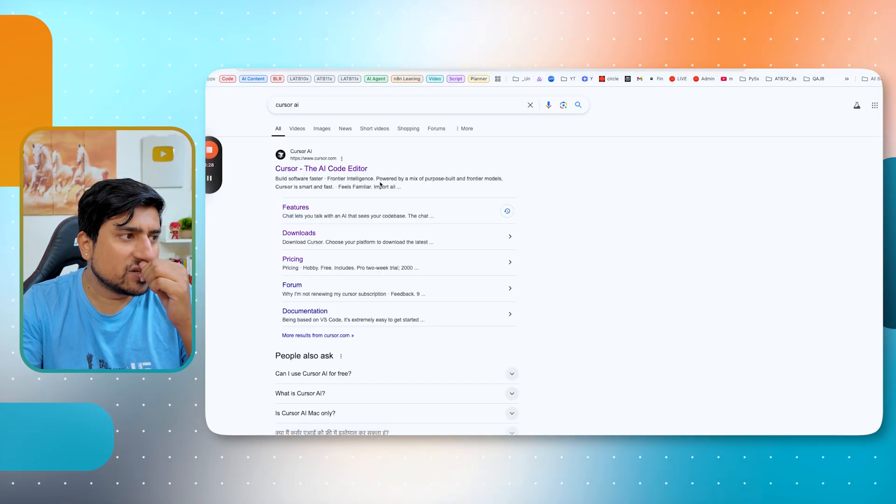
click(321, 168)
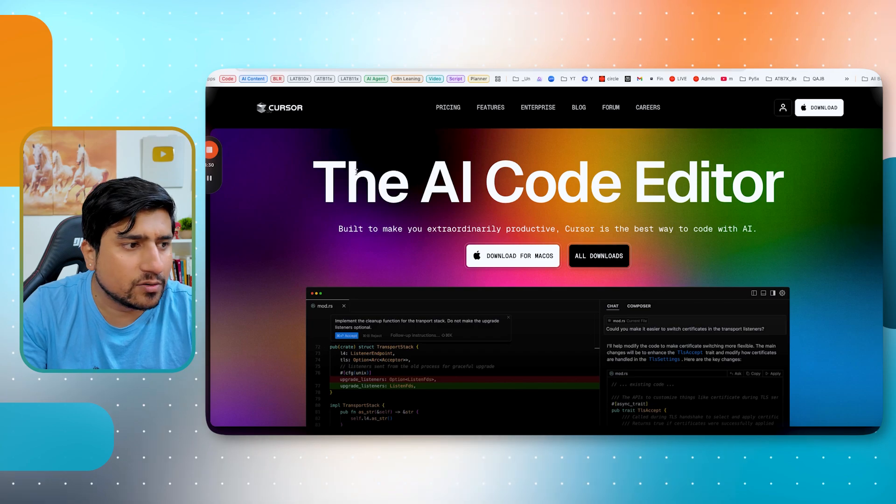
click(598, 255)
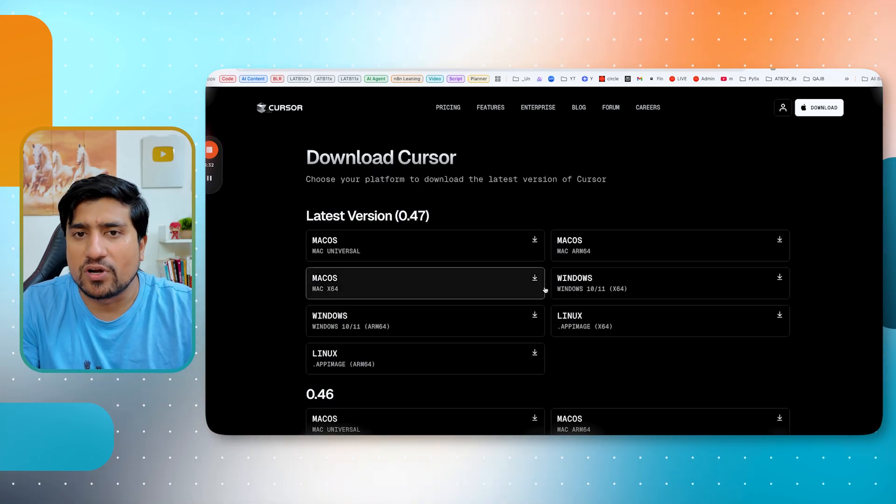
click(447, 107)
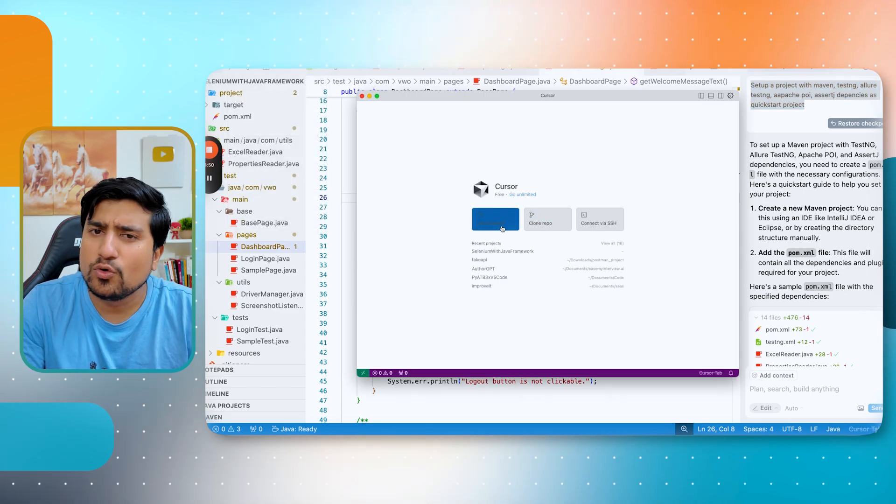
Dismiss the Cursor welcome window via Open project, returning to the quickstart chat.
click(495, 219)
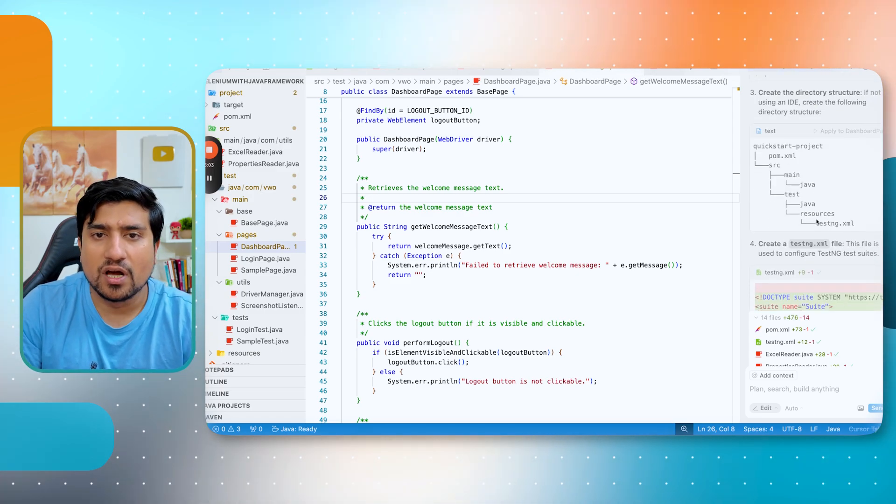
Scroll the chat past the Jenkinsfile and .gitignore answers to the LoginPage request.
scroll(down, 3)
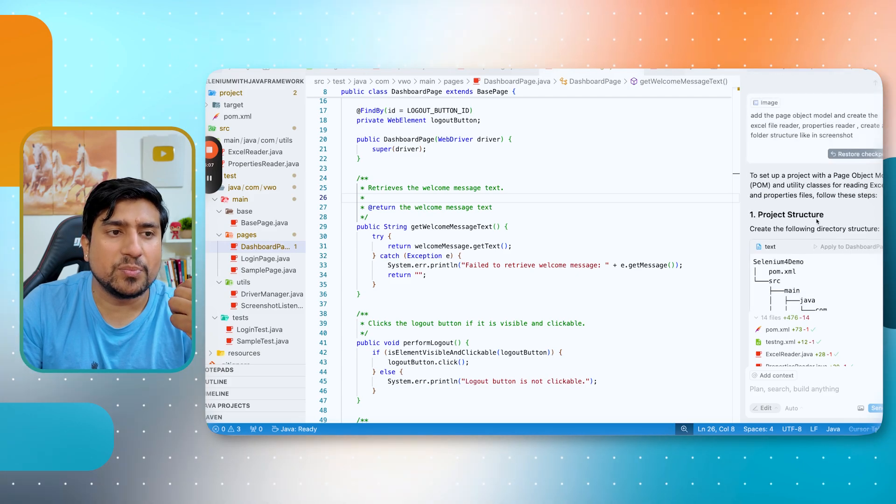
scroll(down, 3)
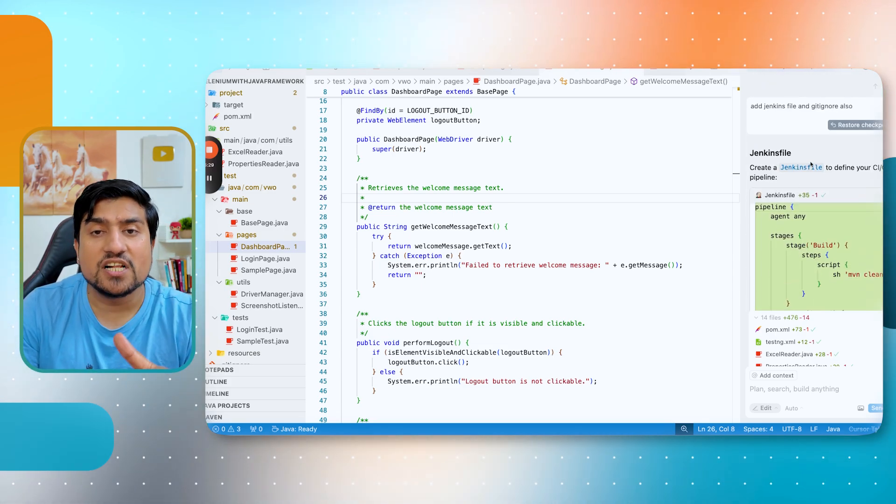
scroll(down, 3)
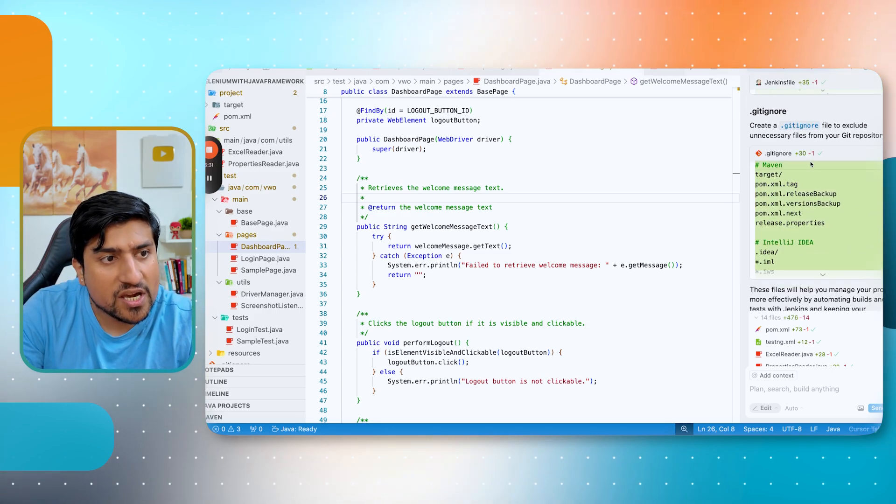
scroll(down, 3)
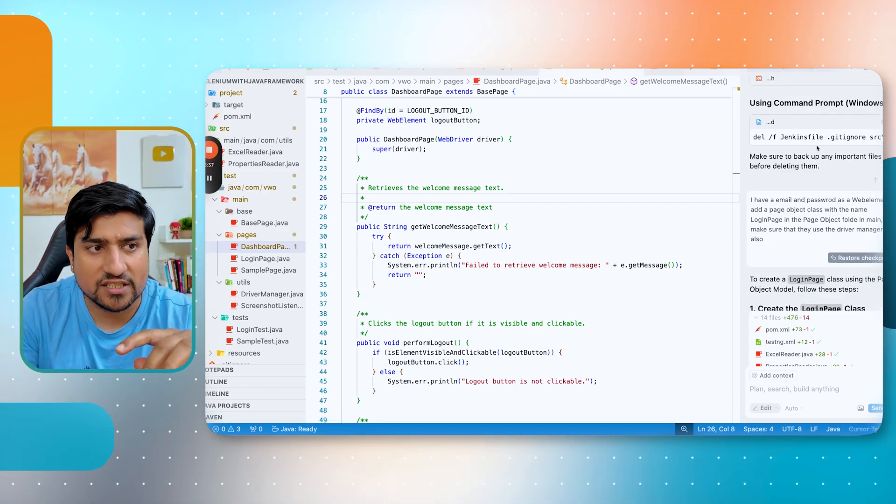
Scroll the chat through LoginPage, LoginTest and DriverManager code to the Page Object summary.
scroll(down, 3)
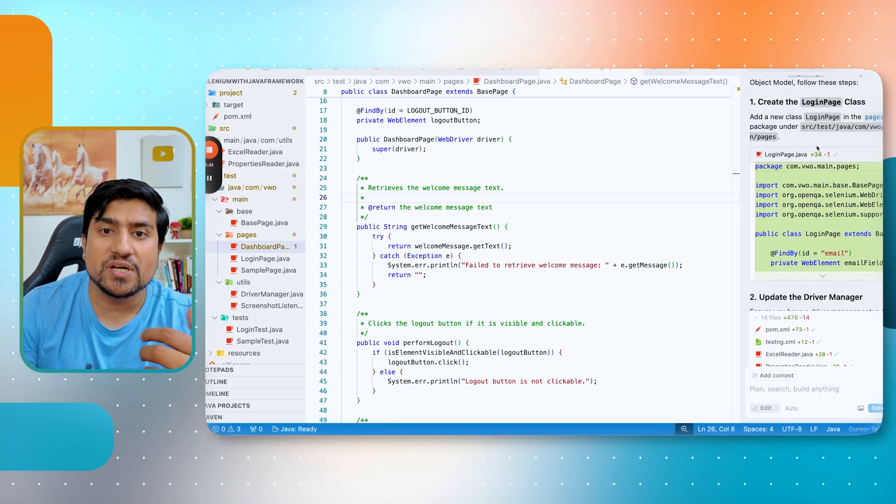
scroll(down, 3)
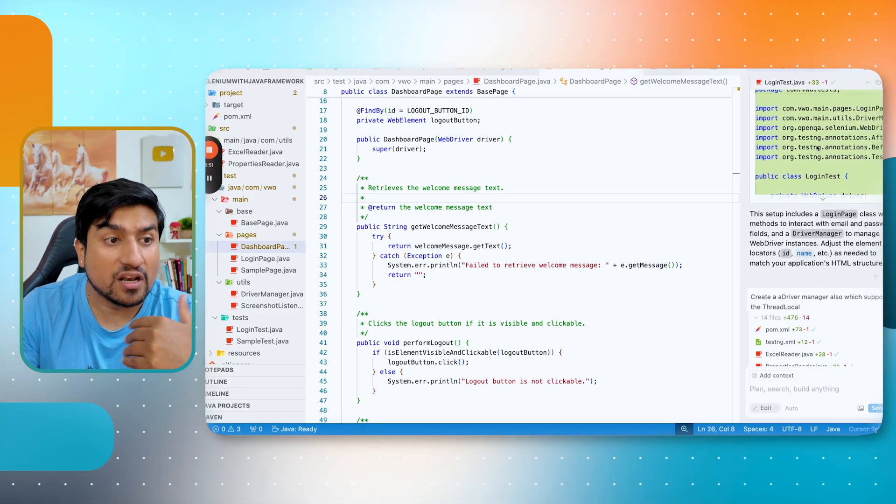
scroll(down, 3)
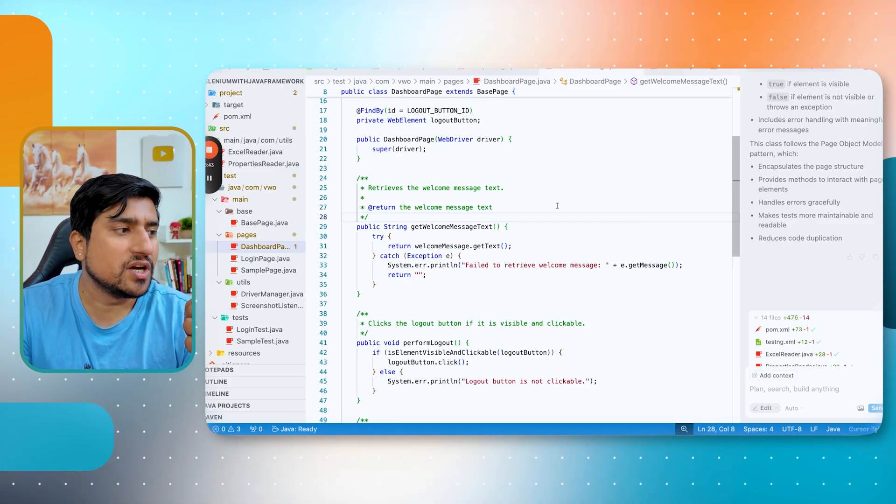
Leave Cursor for the Automation Tester Blueprint course page in Chrome.
drag(359, 216, 425, 285)
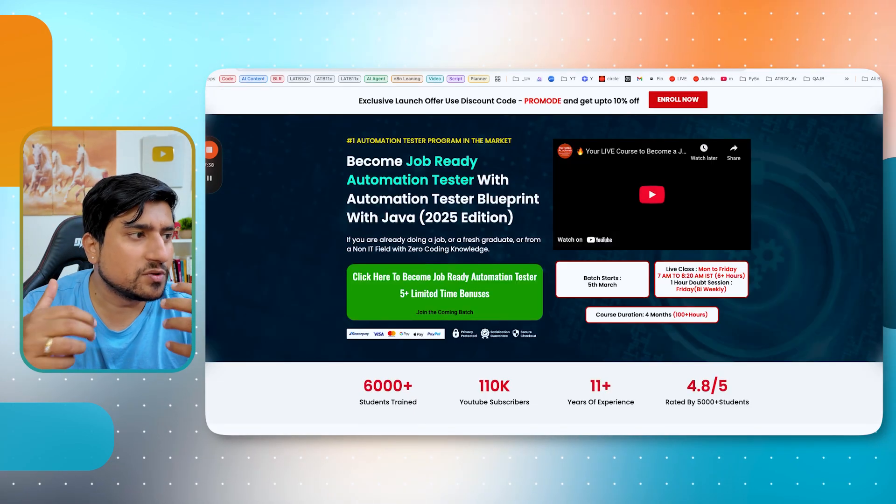
Scroll the course page down to the 4-month automation tester roadmap.
scroll(down, 3)
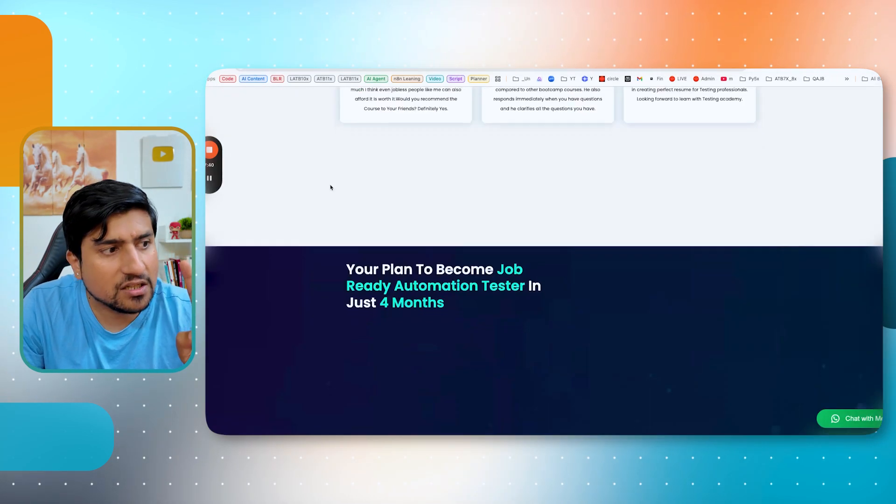
scroll(down, 3)
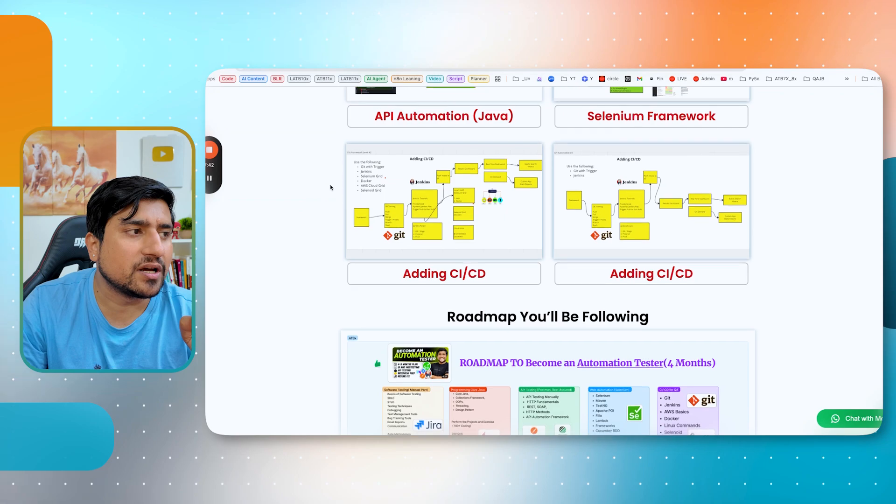
scroll(down, 3)
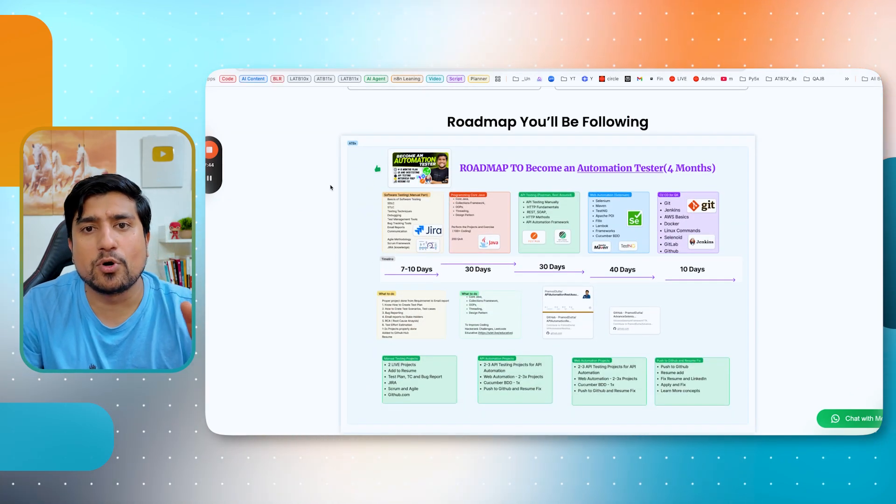